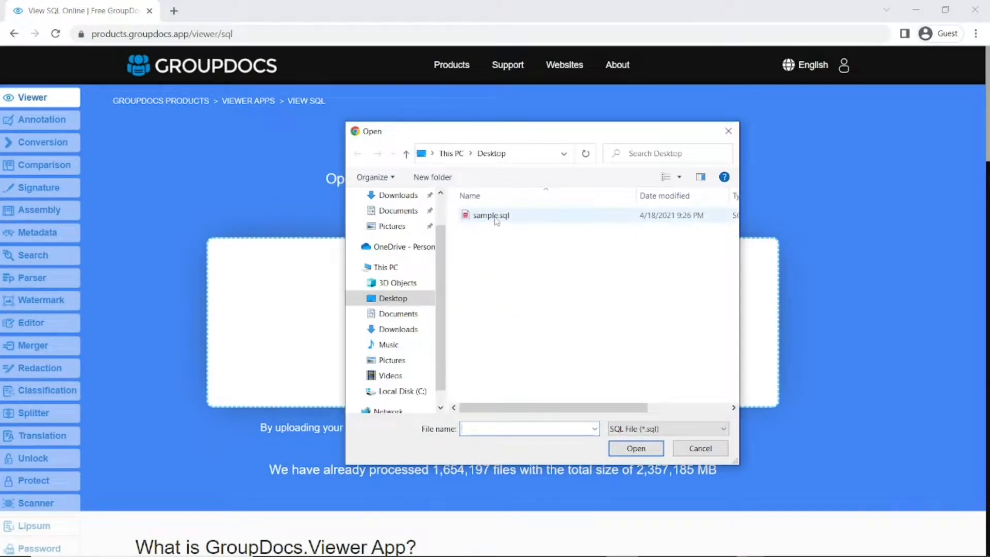
Pick sample.sql from the Desktop as the file to upload.
{"action": "left_click", "coordinate": [700, 448]}
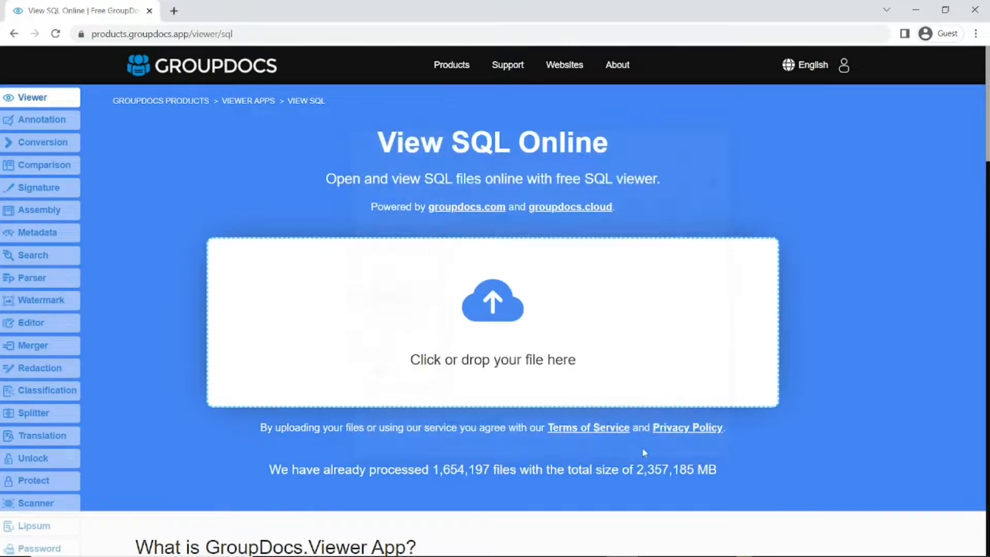
Open the uploaded sample.sql, scroll through both pages, and return to page 1.
{"action": "left_click", "coordinate": [492, 319]}
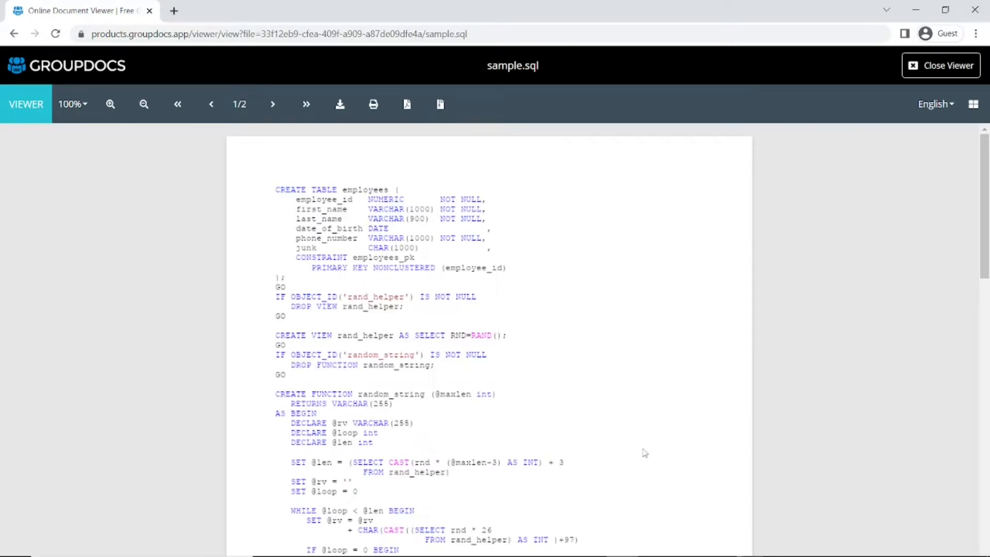
{"action": "scroll", "scroll_direction": "down", "scroll_amount": 3}
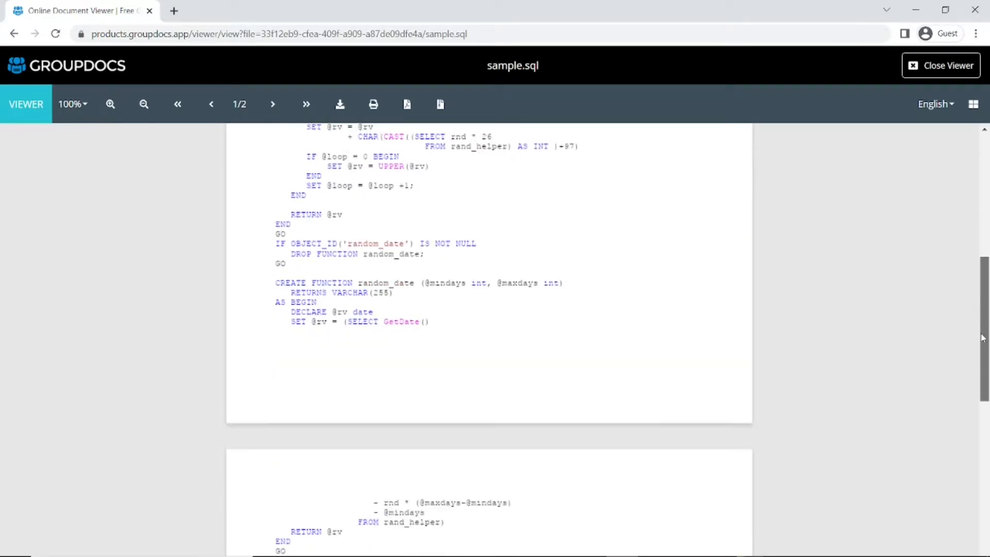
{"action": "scroll", "scroll_direction": "down", "scroll_amount": 3}
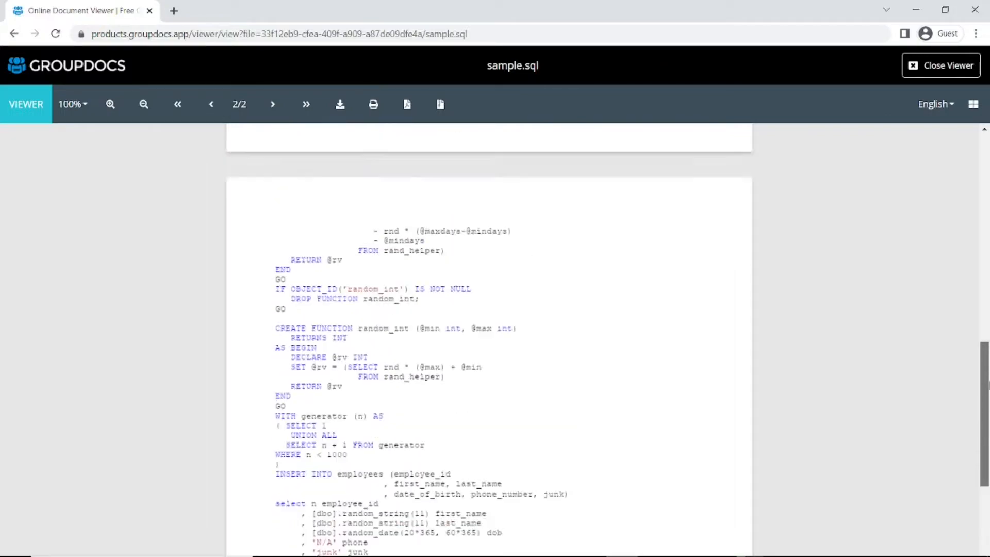
{"action": "left_click", "coordinate": [211, 103]}
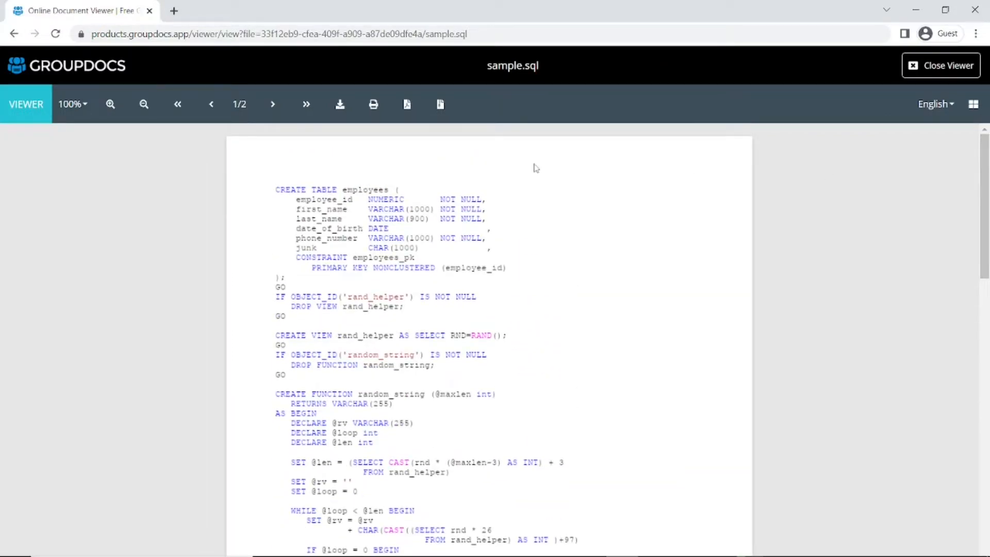
Preview the two-page document for printing, cancel without printing, and close the viewer.
{"action": "left_click", "coordinate": [373, 104]}
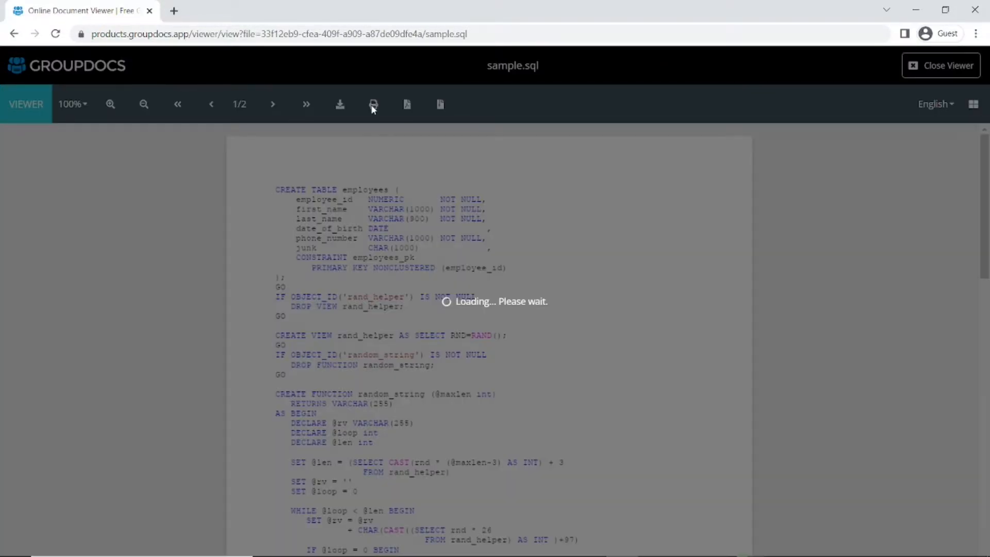
{"action": "mouse_move", "coordinate": [372, 104]}
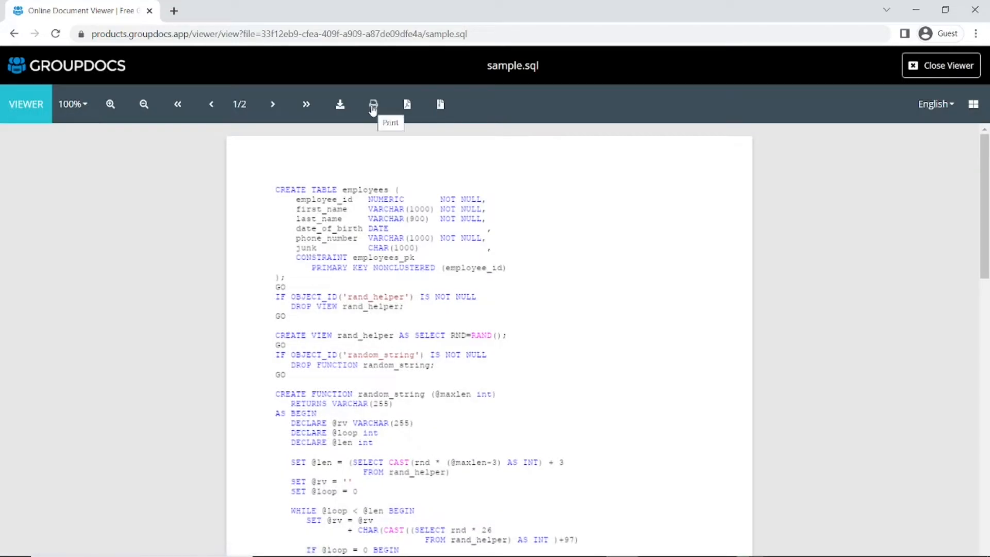
{"action": "left_click", "coordinate": [374, 104]}
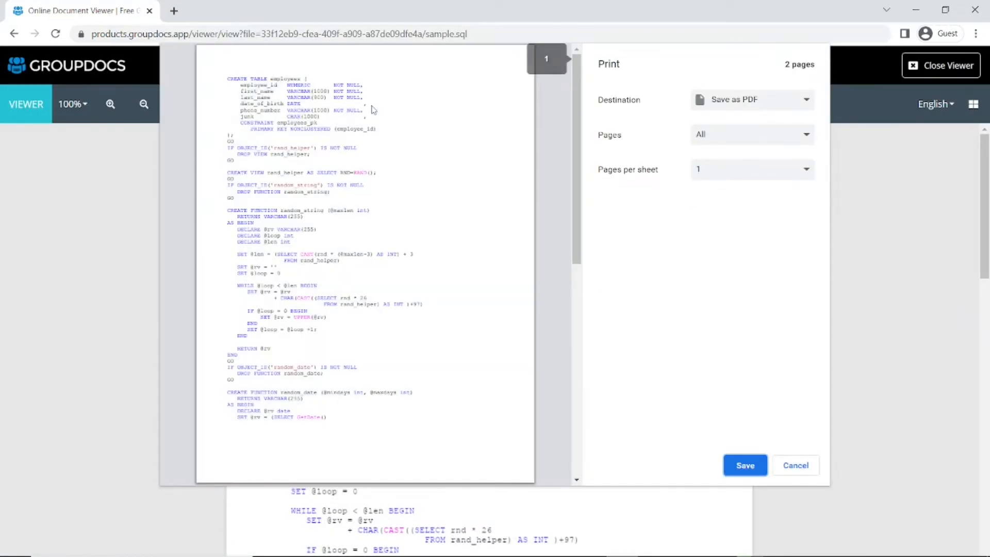
{"action": "scroll", "scroll_direction": "down", "scroll_amount": 3}
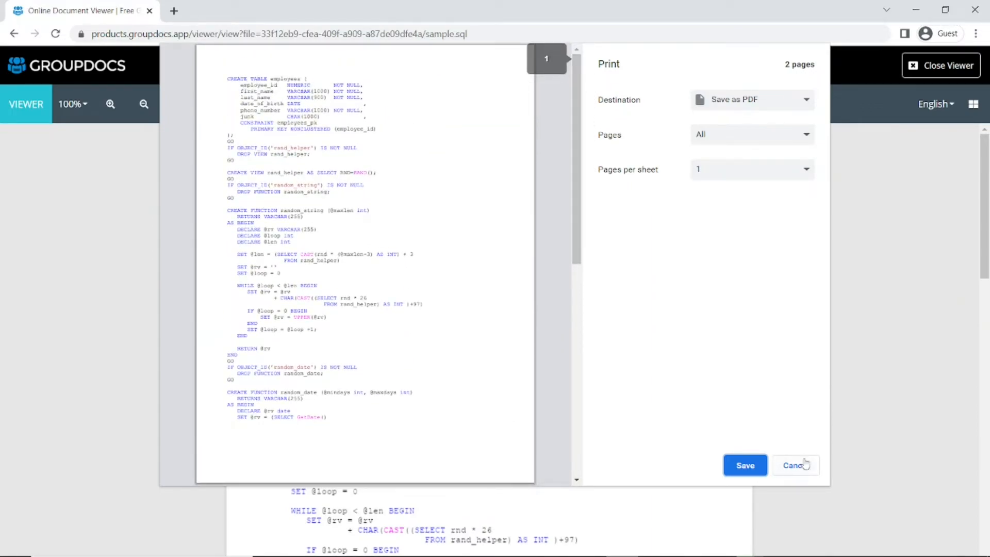
{"action": "left_click", "coordinate": [794, 465]}
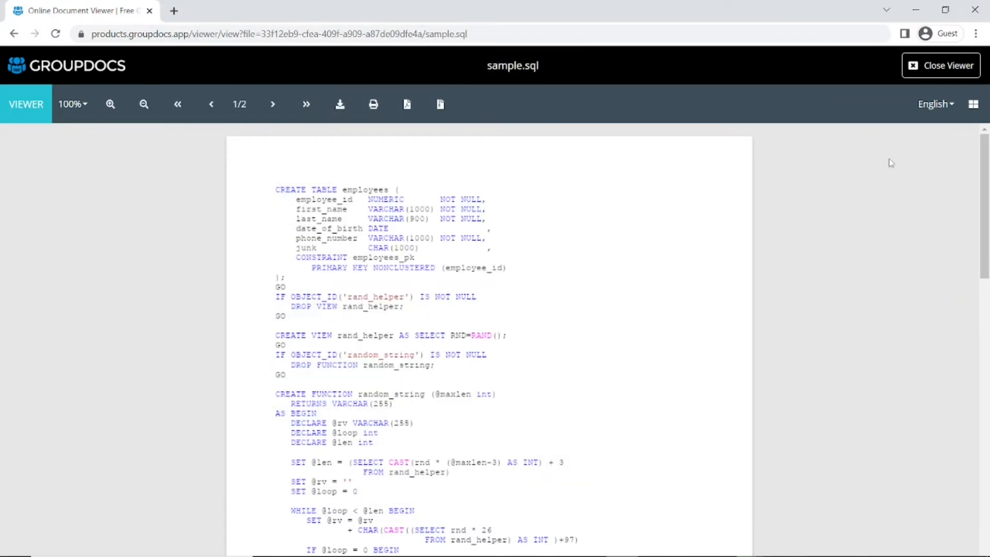
{"action": "mouse_move", "coordinate": [934, 73]}
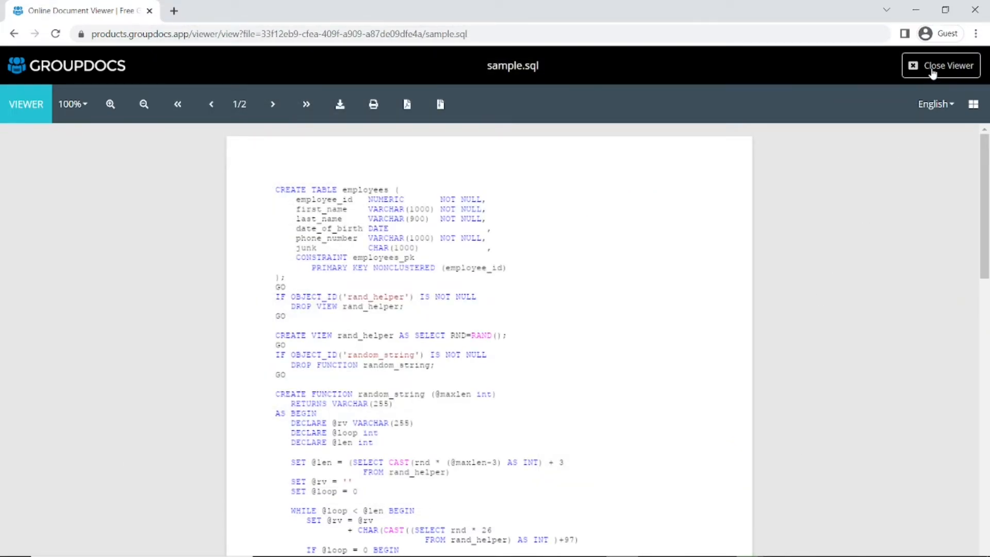
{"action": "left_click", "coordinate": [940, 65]}
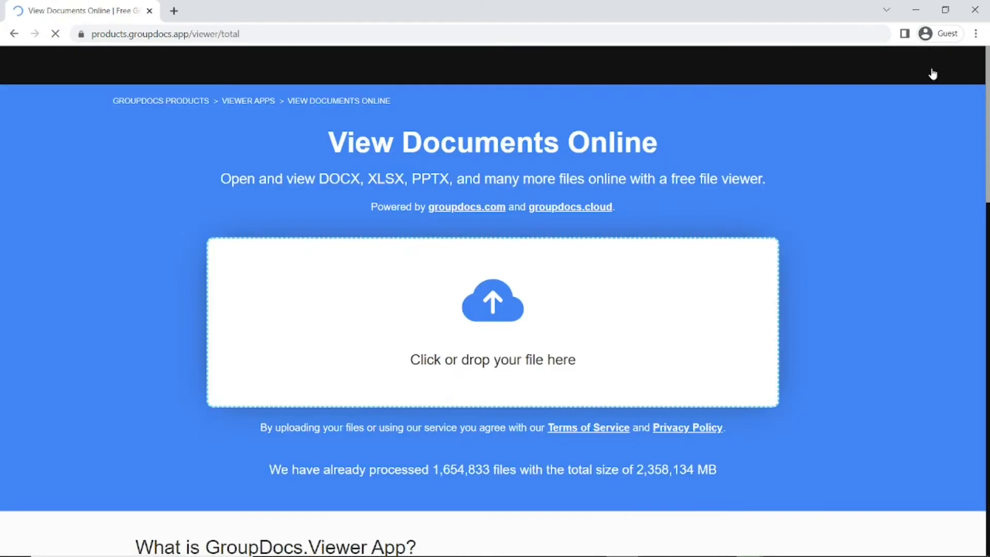